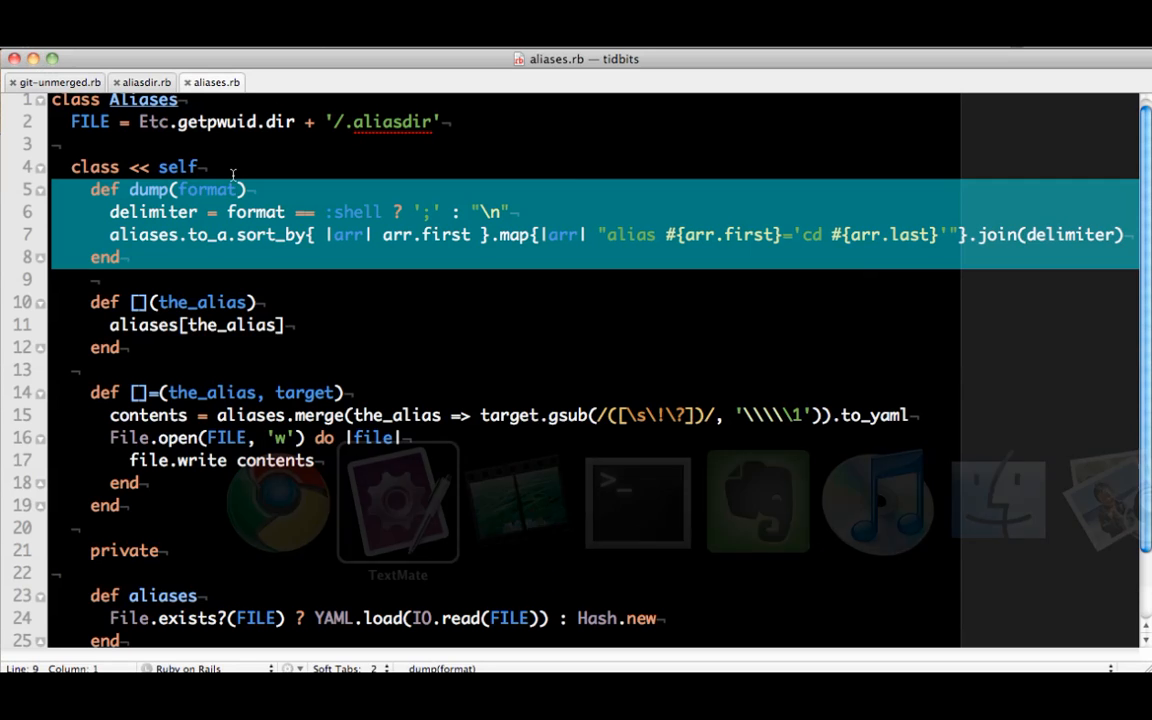
pyautogui.moveTo(426, 105)
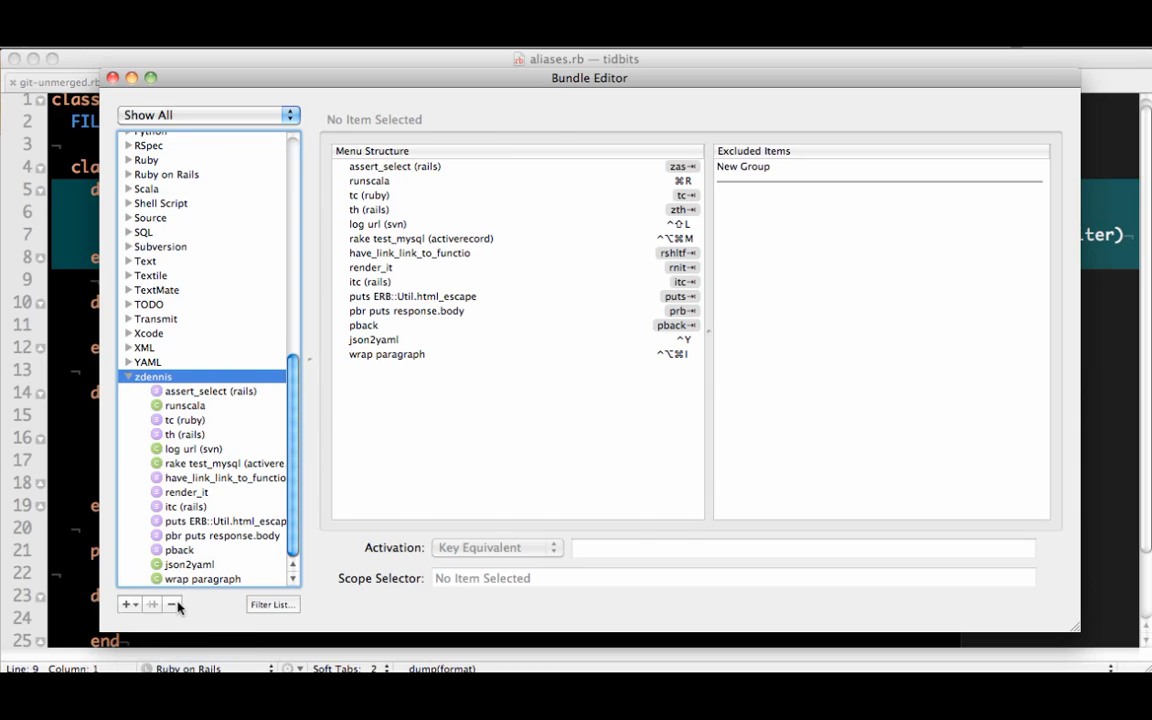
# Step: Create a new evernote-clipper command in the zdennis bundle containing the Ruby clipper script
pyautogui.click(127, 603)
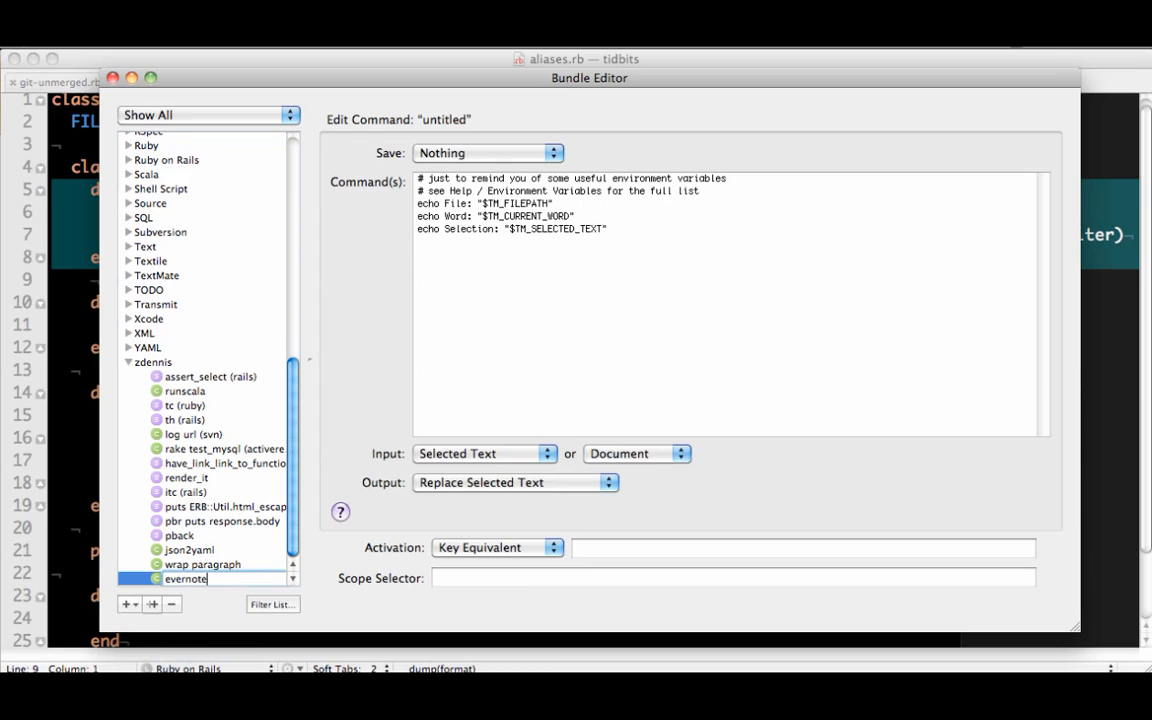
pyautogui.write('-clipper')
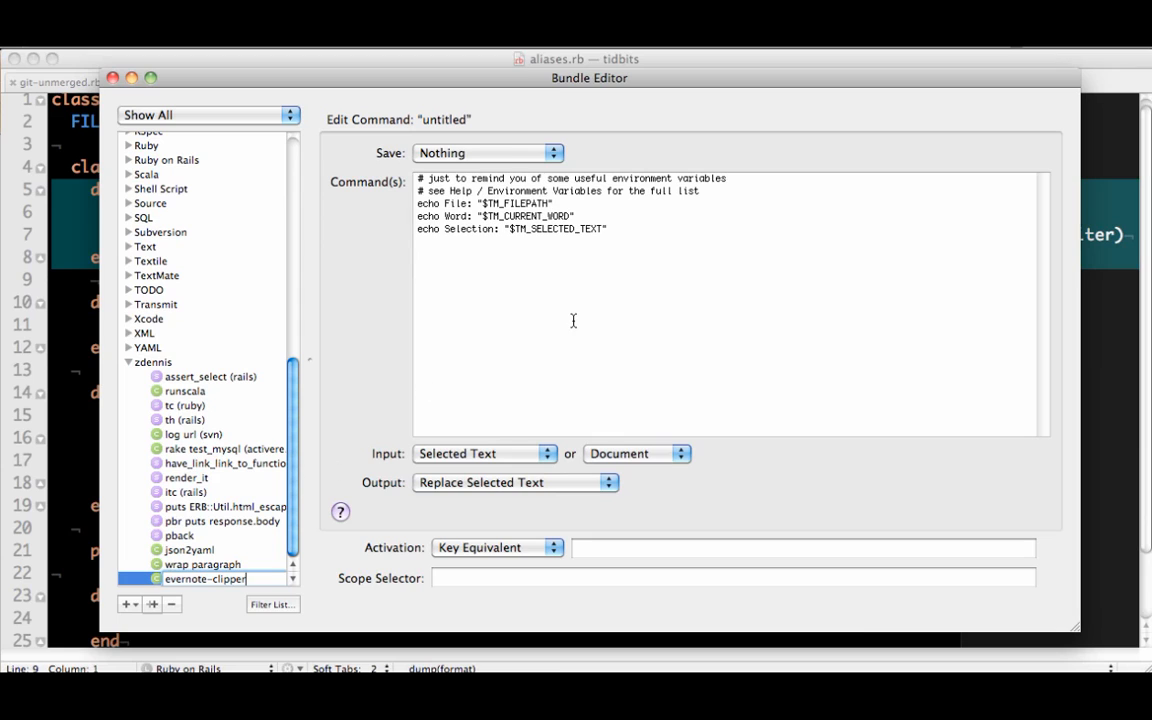
pyautogui.click(205, 579)
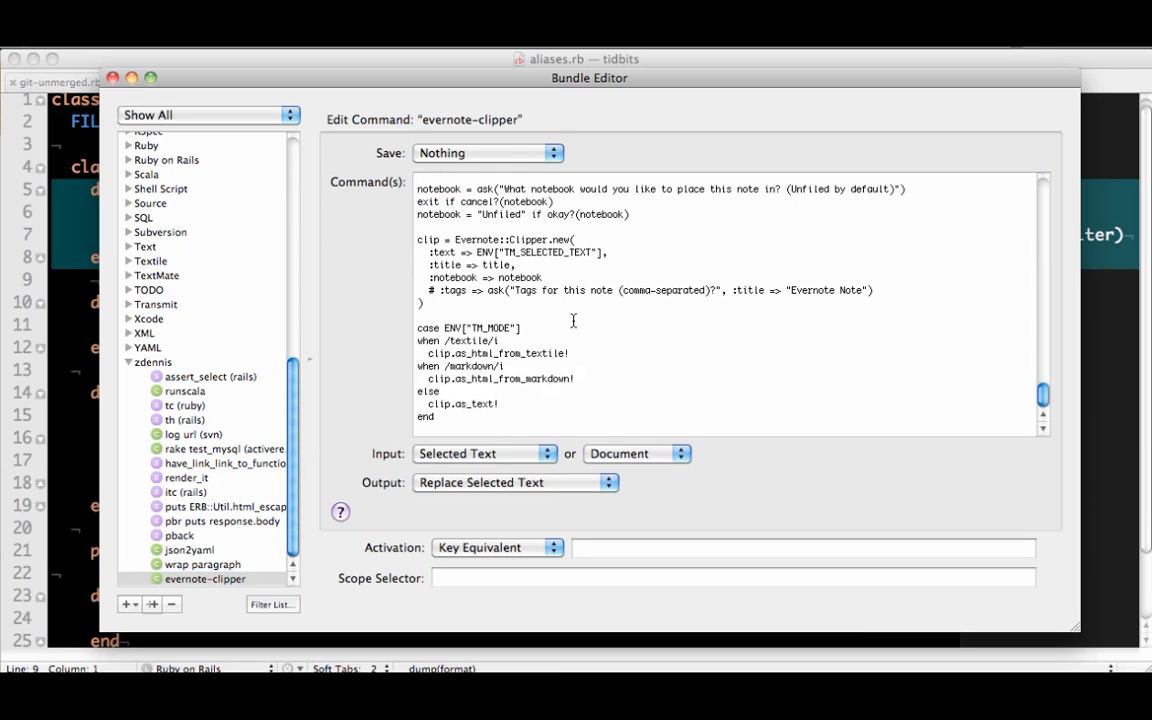
pyautogui.click(515, 482)
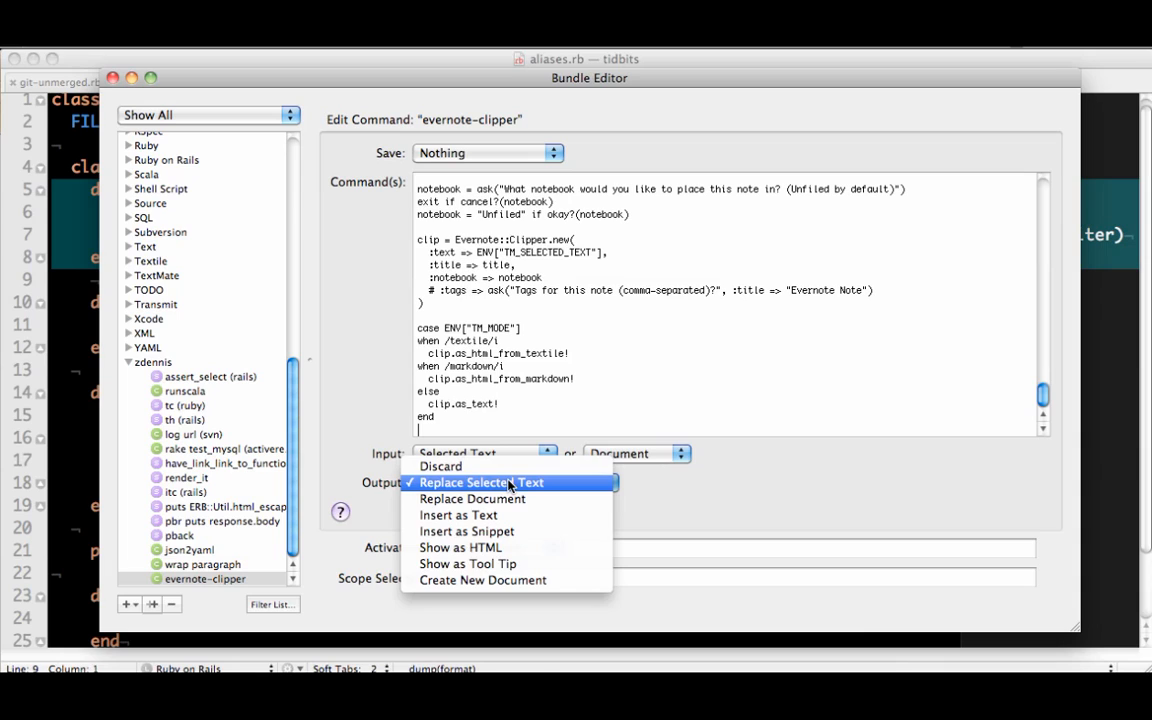
pyautogui.moveTo(440, 466)
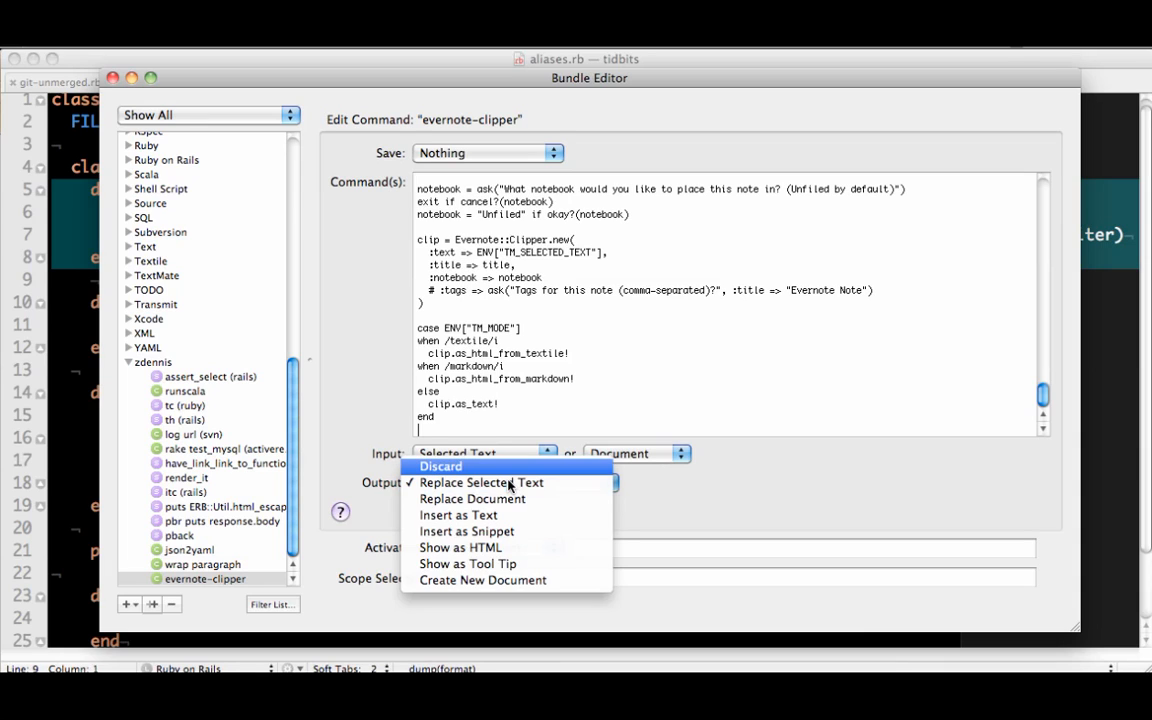
# Step: Set the command's output to Discard, assign key equivalent ^⌥⌘E, and close the Bundle Editor
pyautogui.click(440, 467)
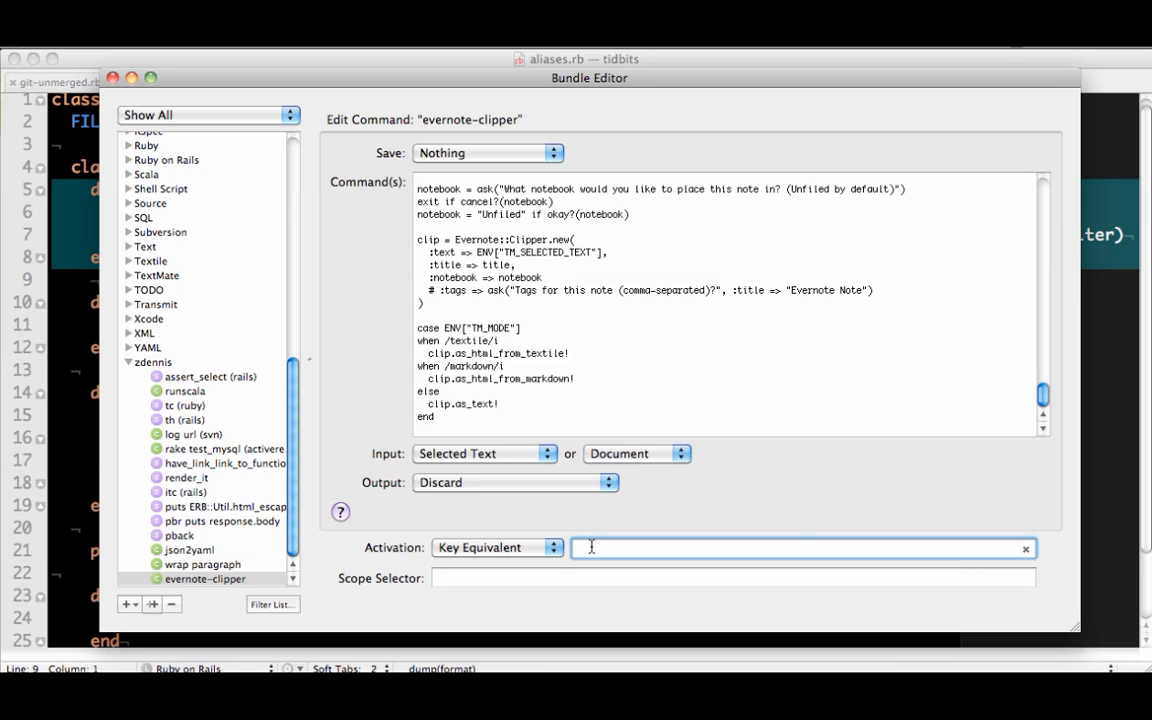
pyautogui.write('^⌥⌘E')
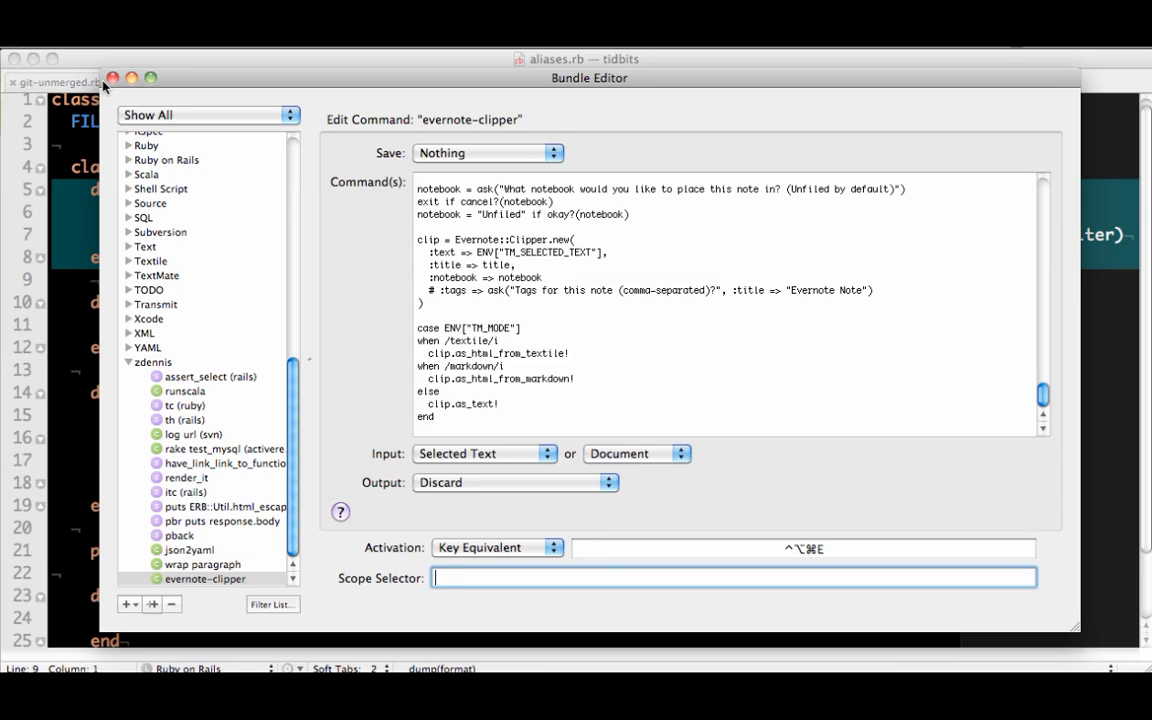
pyautogui.click(113, 78)
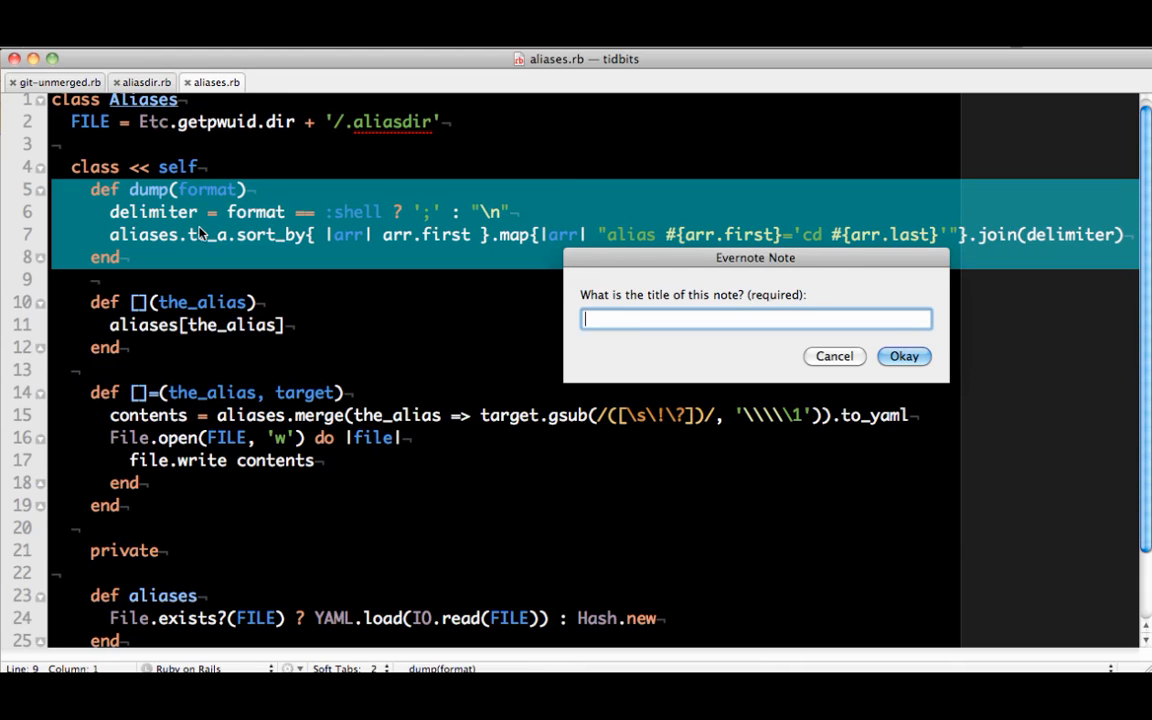
# Step: Clip the dump method as note 'Awesome Code' in the Unfiled notebook, then close the note
pyautogui.write('Awesome')
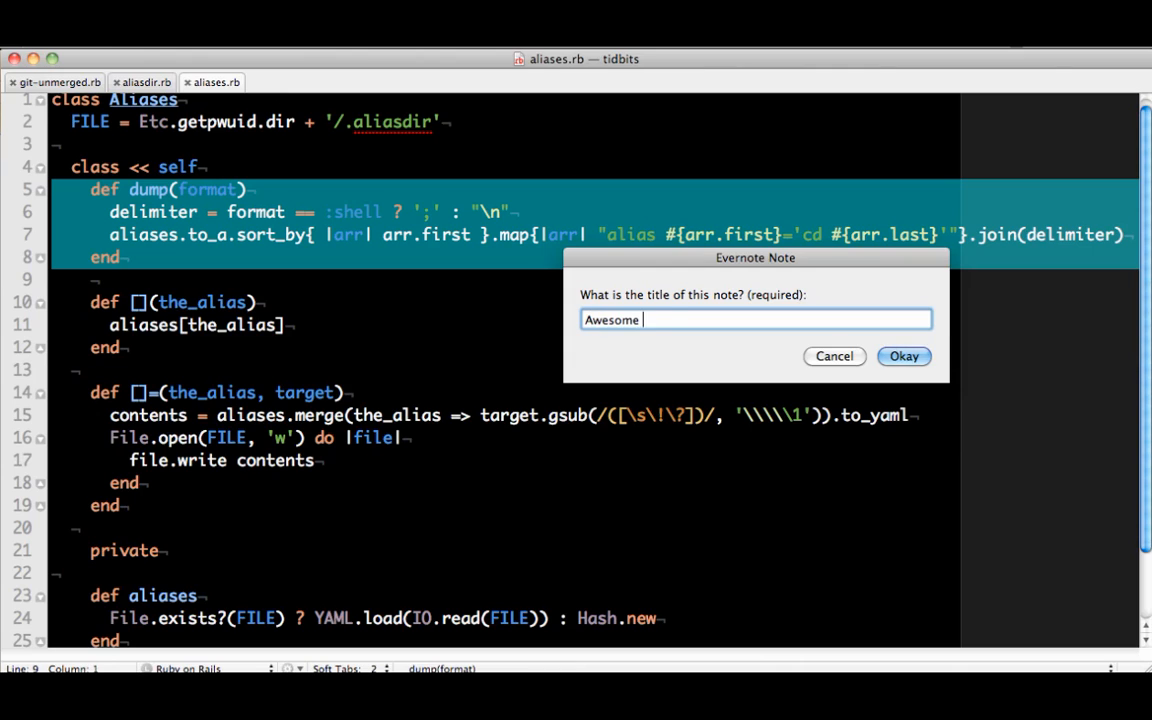
pyautogui.click(903, 356)
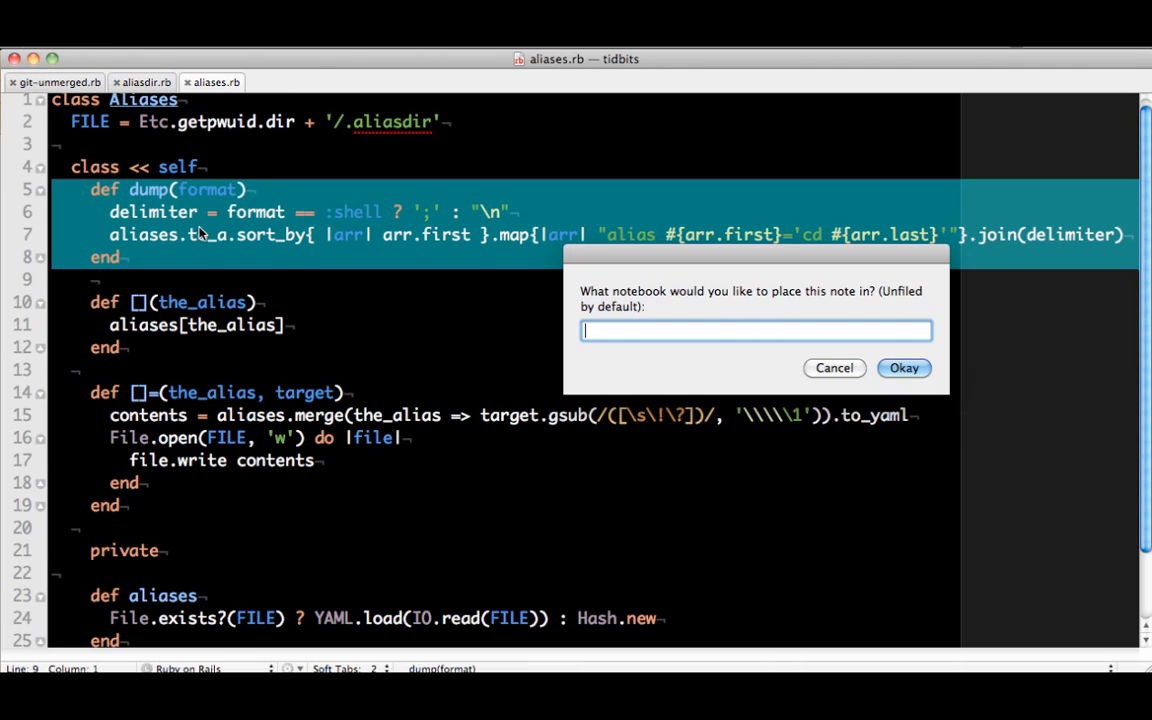
pyautogui.click(834, 367)
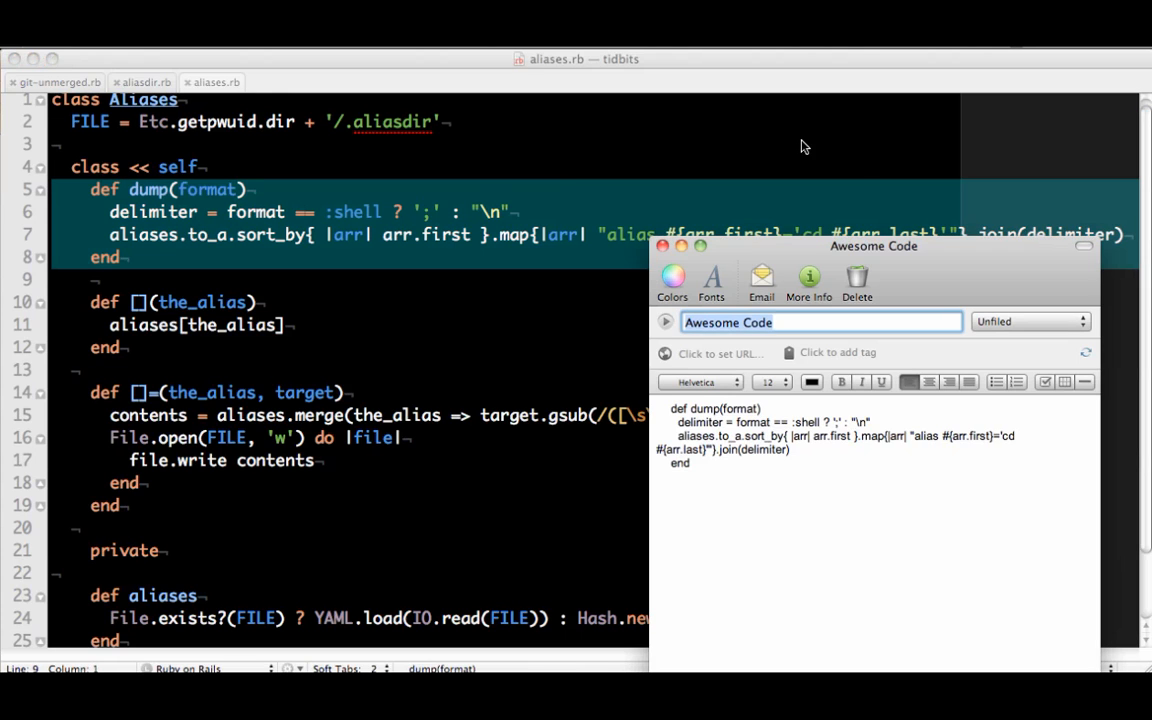
pyautogui.moveTo(873, 246); pyautogui.dragTo(690, 155)
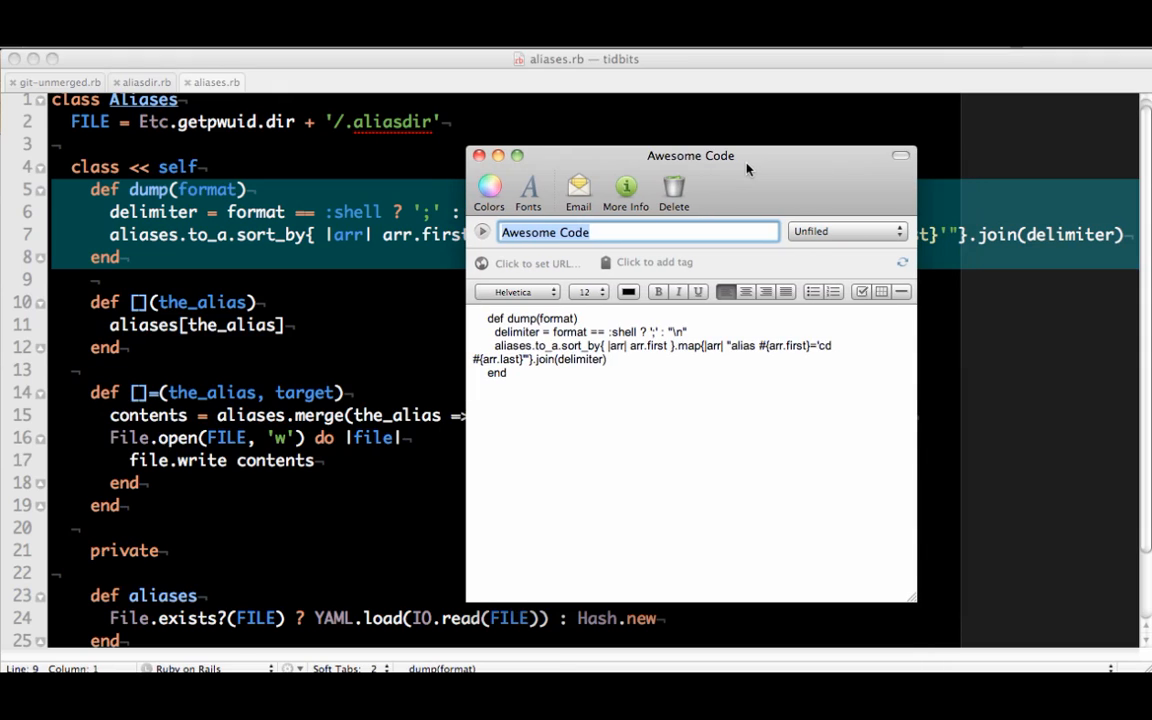
pyautogui.moveTo(479, 155)
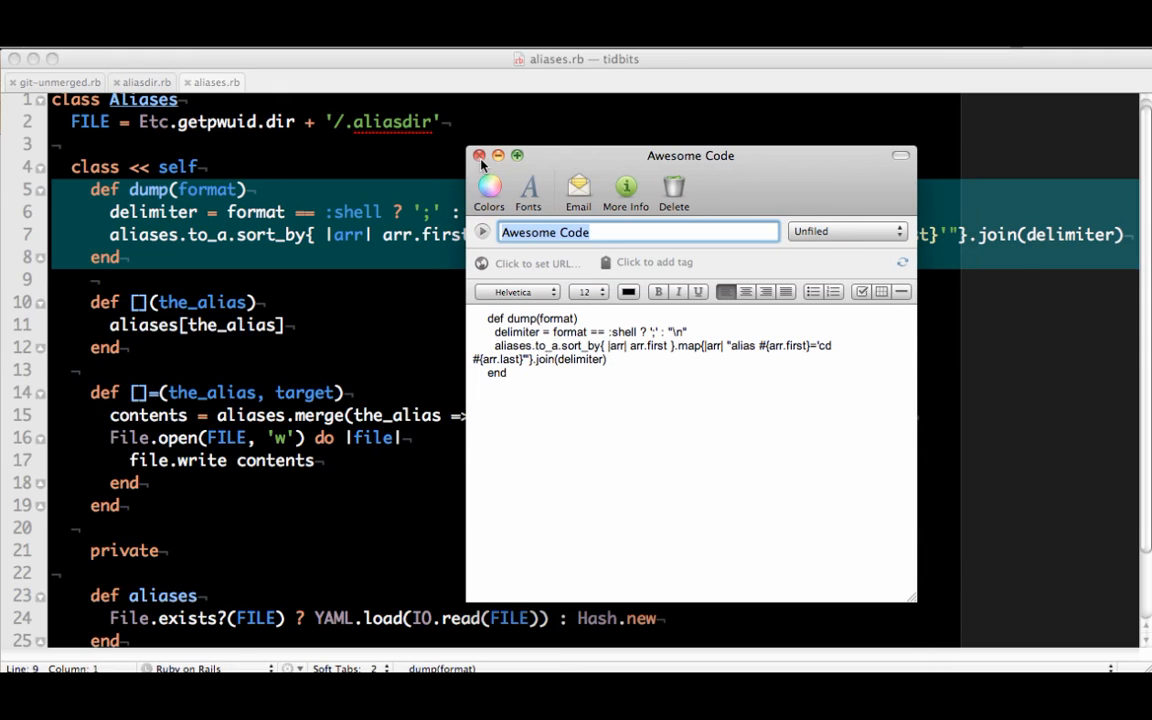
pyautogui.click(479, 155)
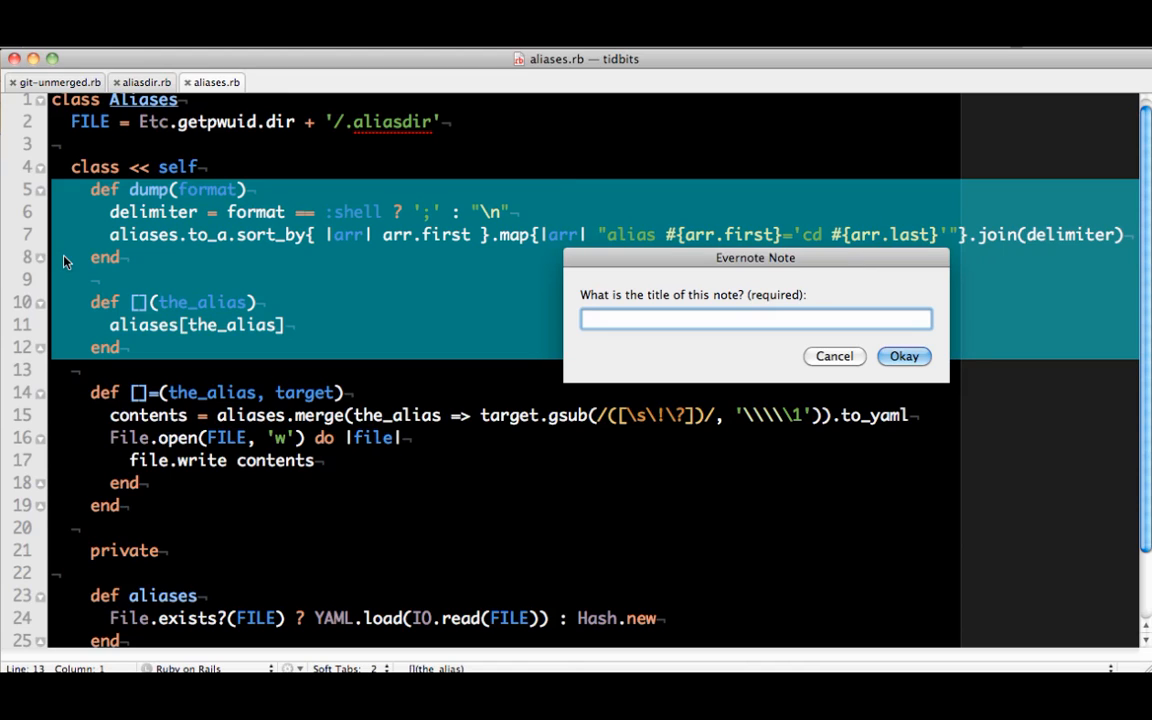
# Step: Clip the dump and [] methods as 'Awesome Code #2' into the Unfiled notebook
pyautogui.click(755, 318)
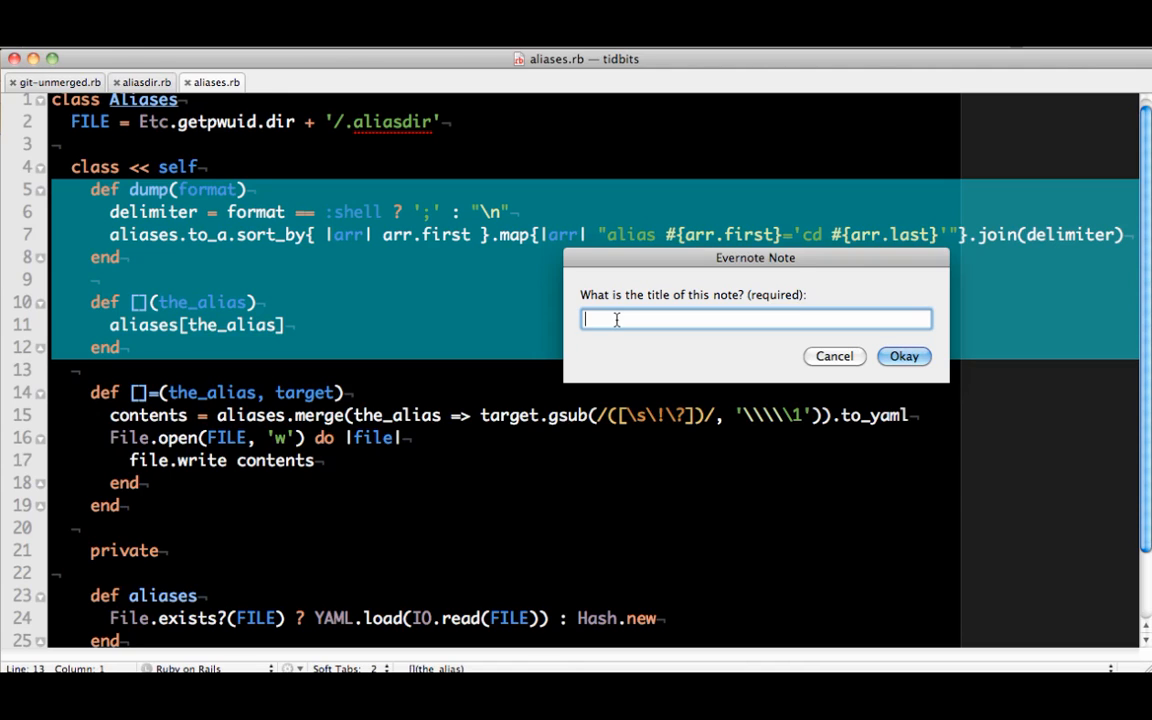
pyautogui.write('Awesom')
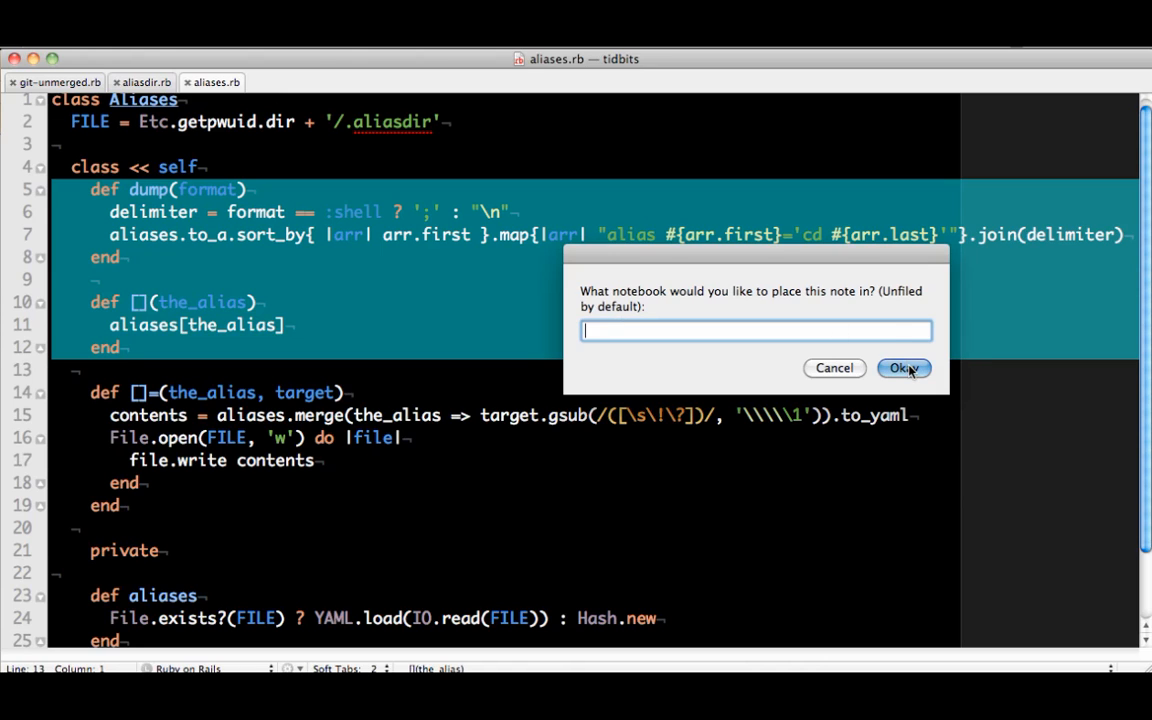
pyautogui.click(903, 368)
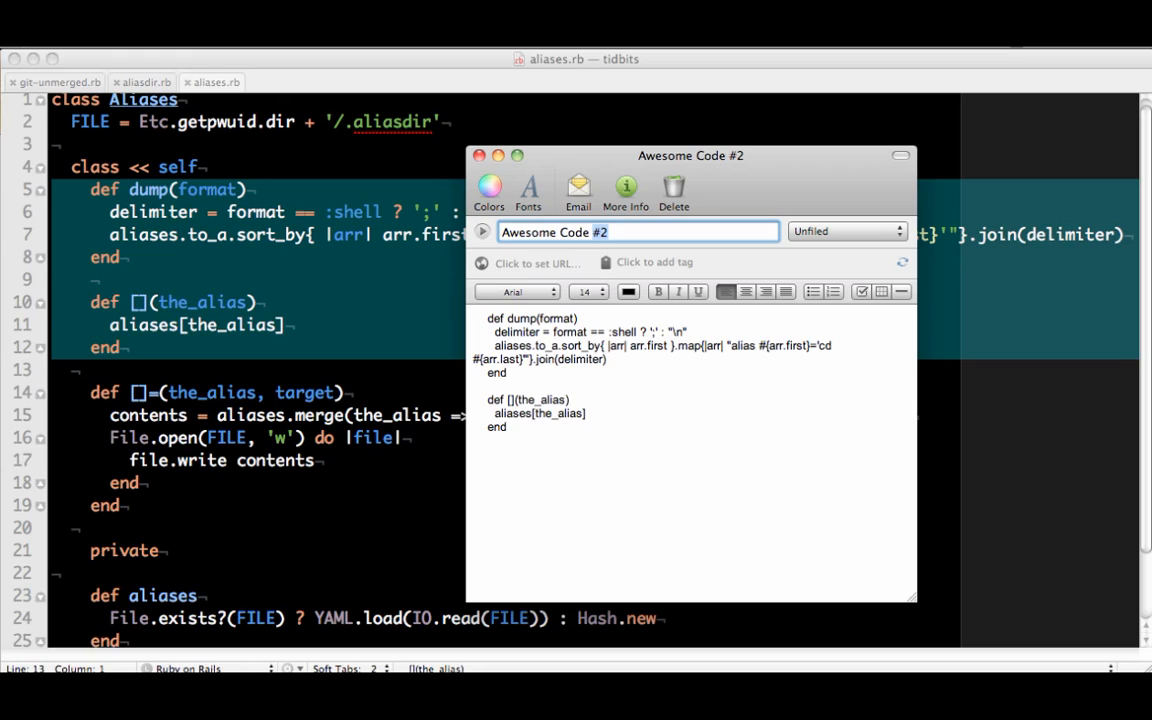
pyautogui.moveTo(525, 188)
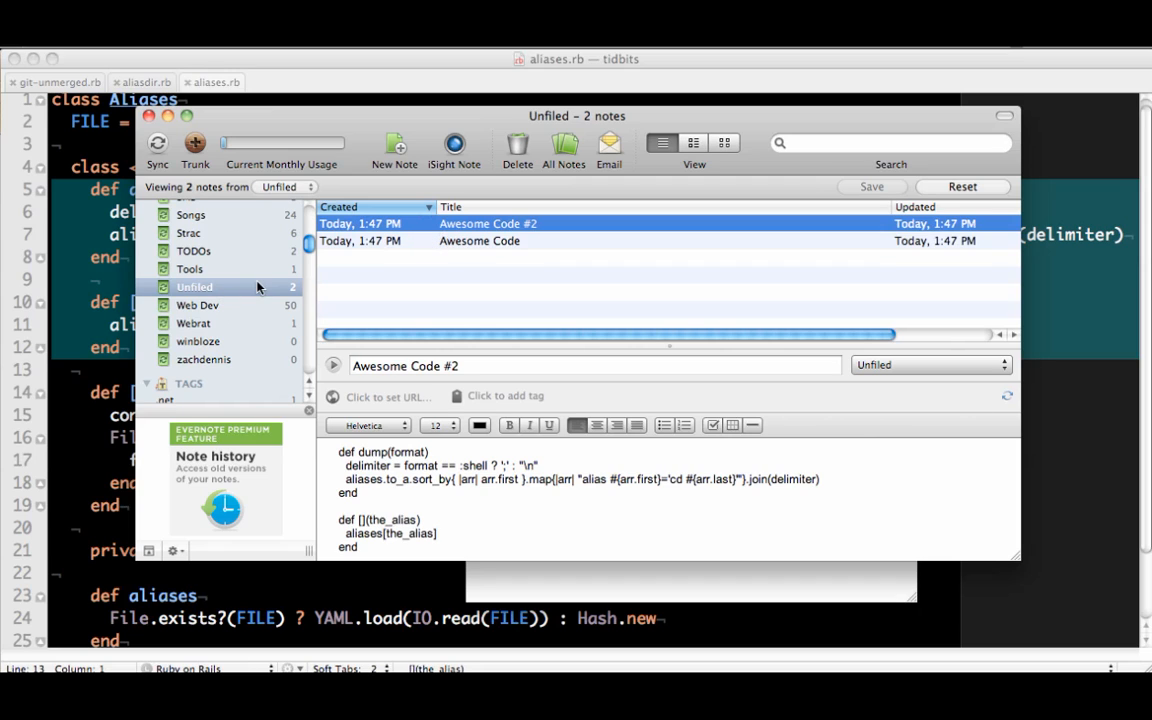
# Step: Open Evernote's Unfiled notebook to see both Awesome Code notes
pyautogui.click(479, 241)
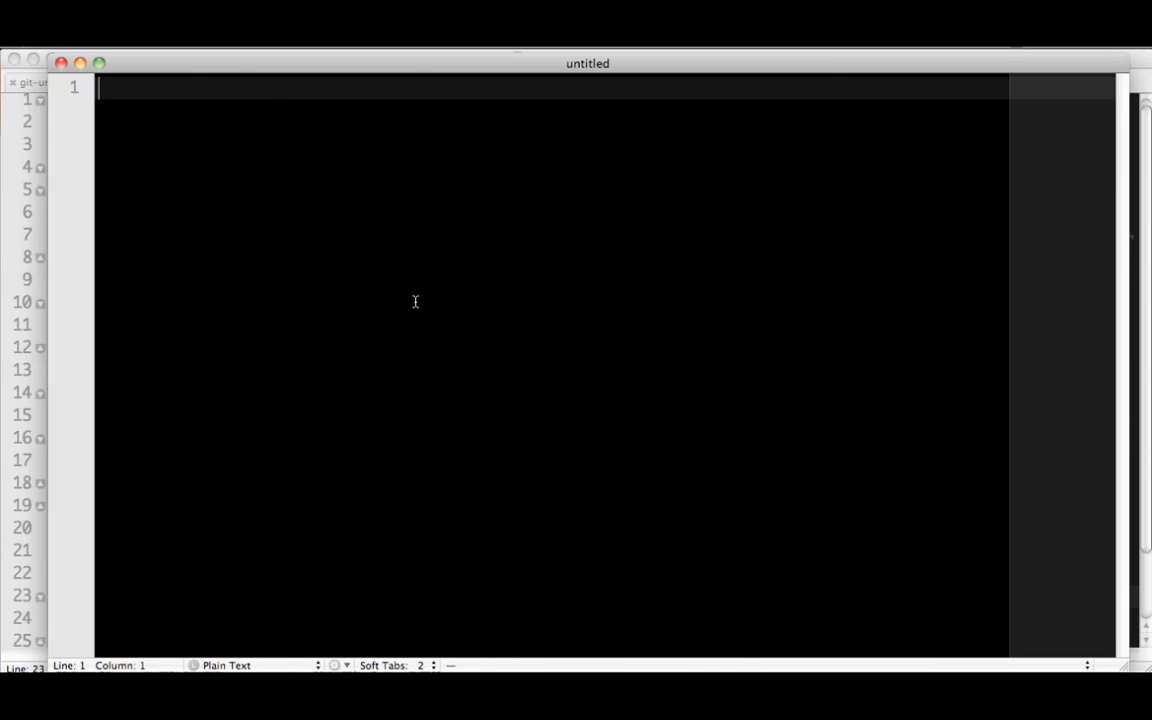
# Step: Type a Textile draft with an 'h1. Title here' heading, a sentence and two bullets
pyautogui.write('h1. Title here')
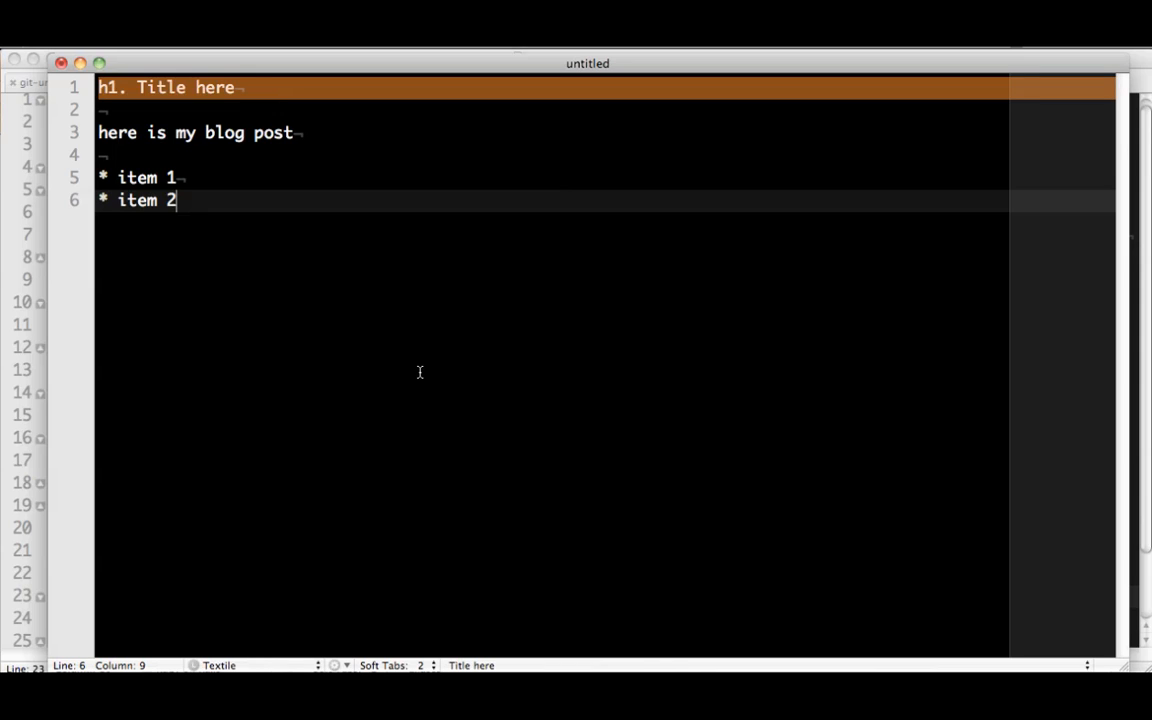
pyautogui.moveTo(267, 367)
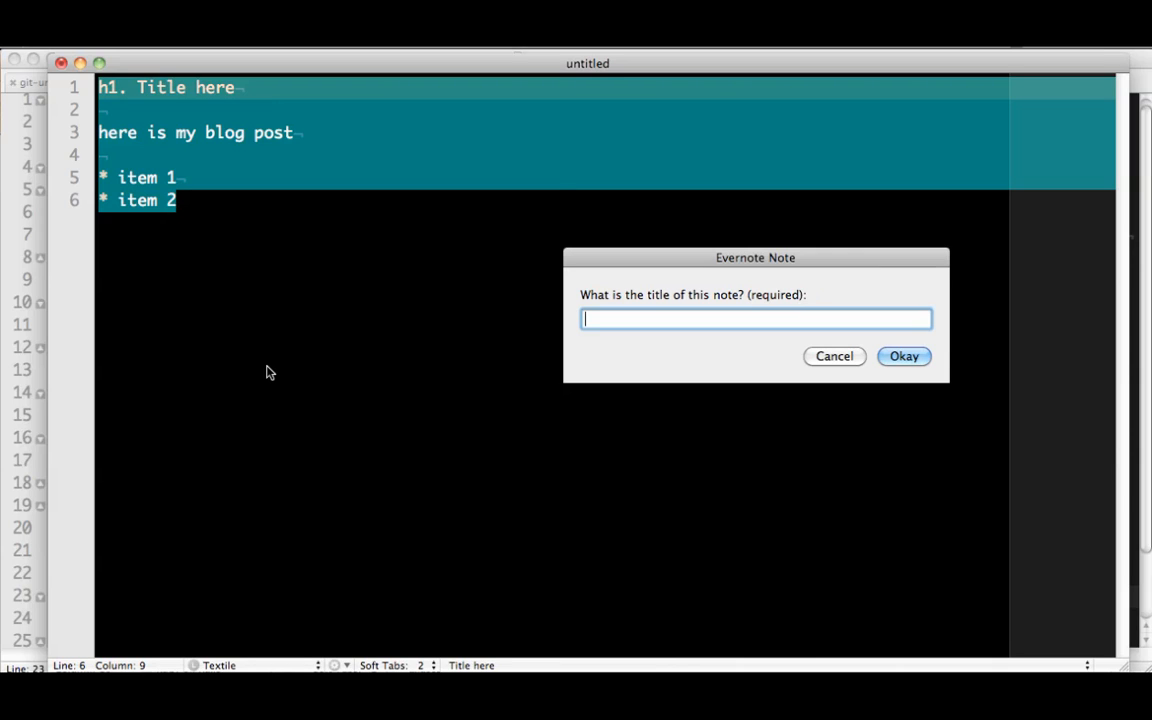
# Step: Clip the entire Textile draft into Evernote, keeping the default Unfiled notebook
pyautogui.write('M')
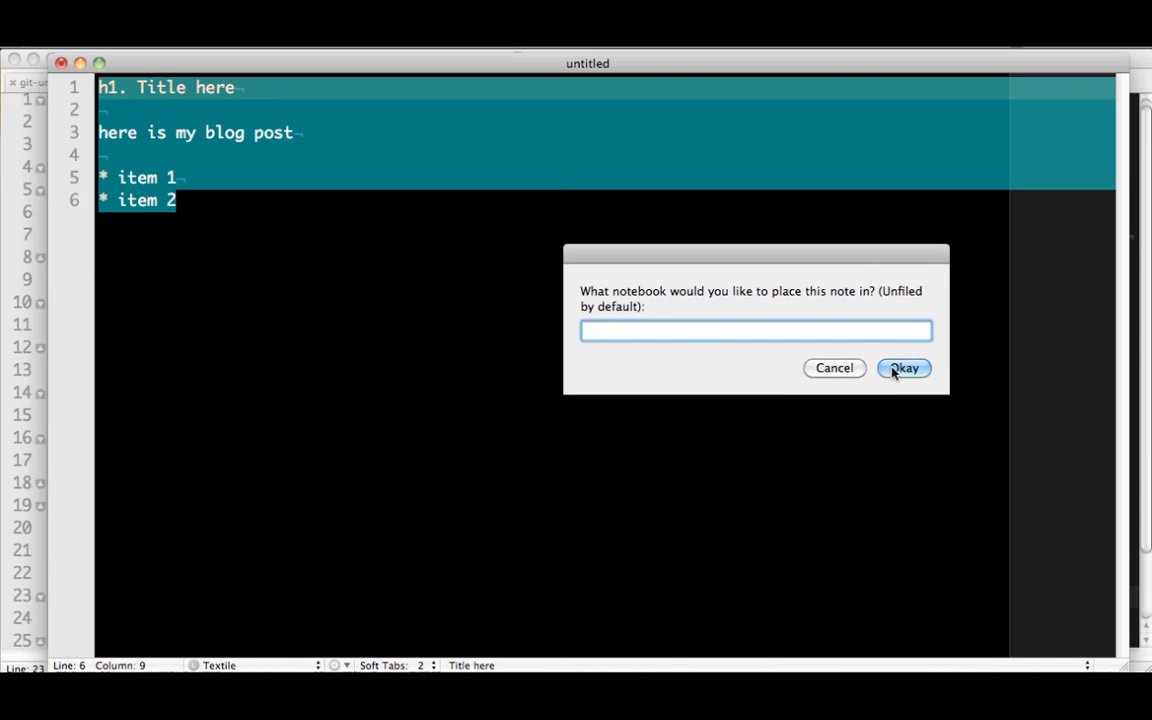
pyautogui.click(903, 368)
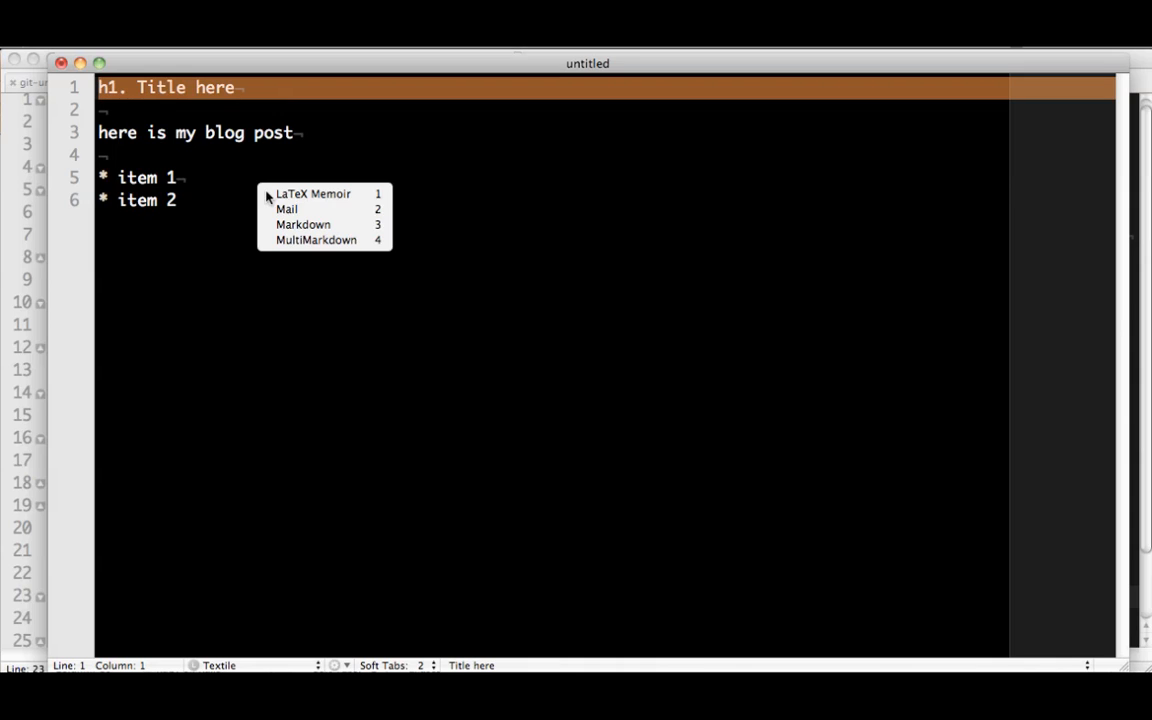
# Step: Convert the draft to Markdown and clip it as note 'Another awesome blog post'
pyautogui.click(303, 224)
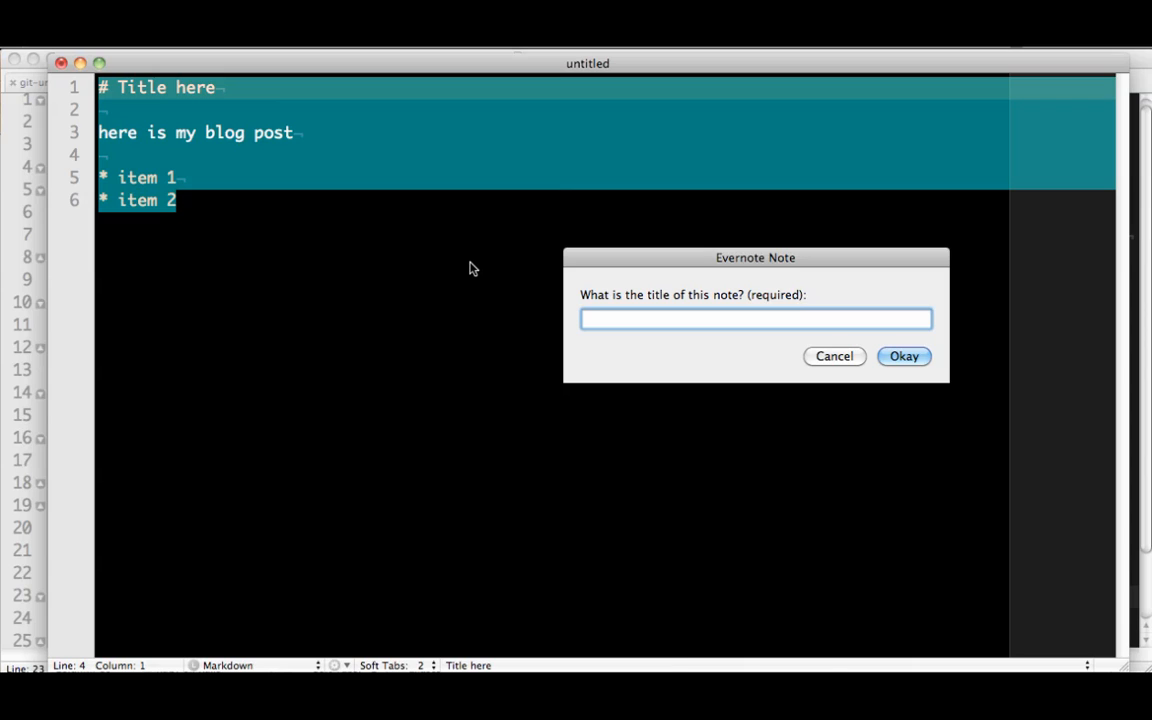
pyautogui.write('Another')
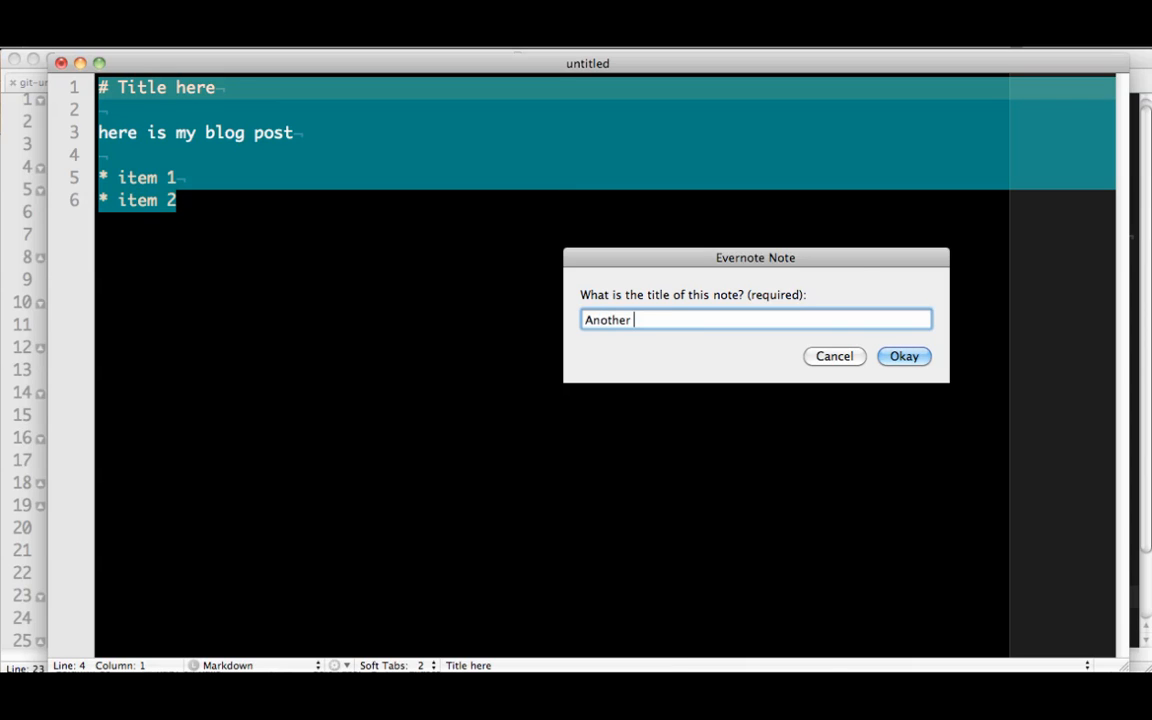
pyautogui.write('awesome blog post')
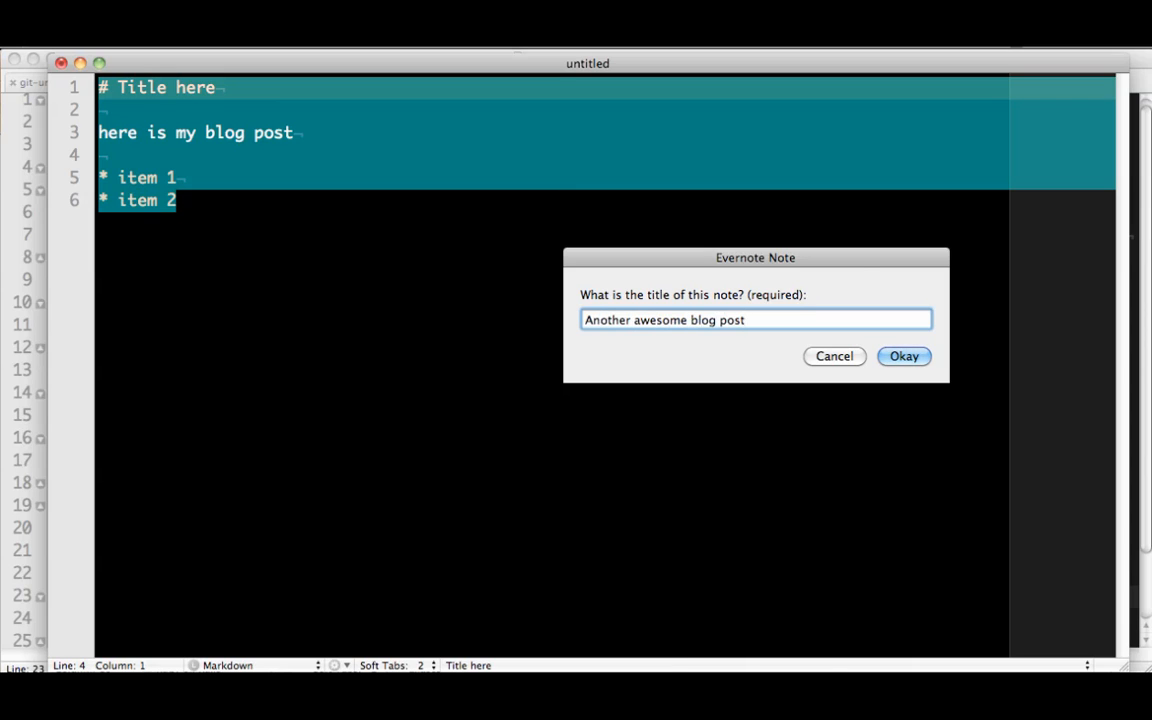
pyautogui.click(903, 356)
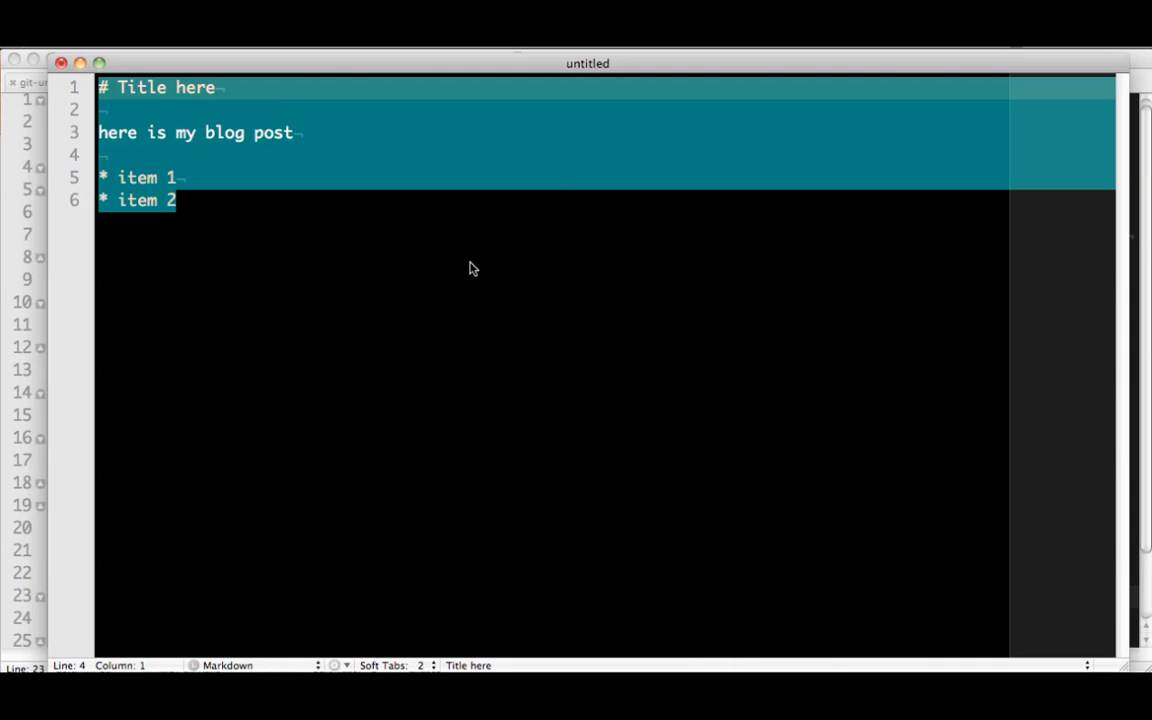